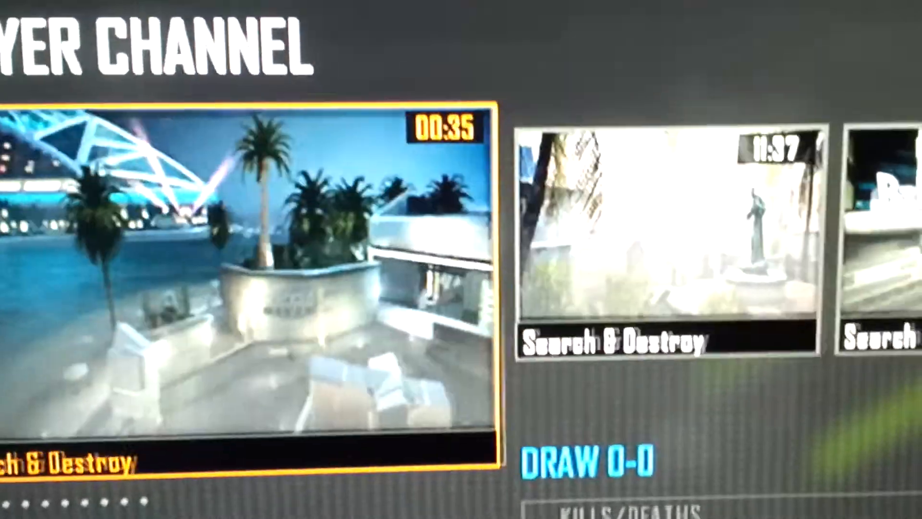
{"action": "scroll", "scroll_direction": "down", "scroll_amount": 3}
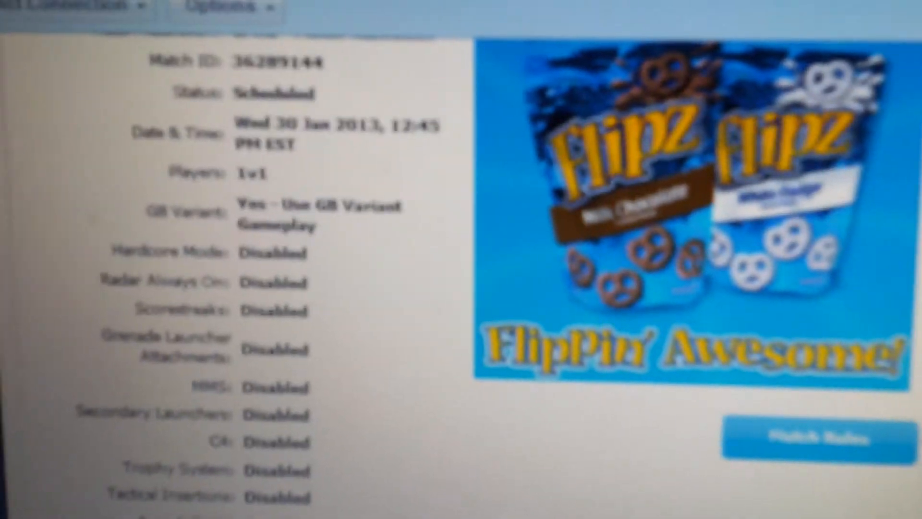
{"action": "scroll", "scroll_direction": "down", "scroll_amount": 3}
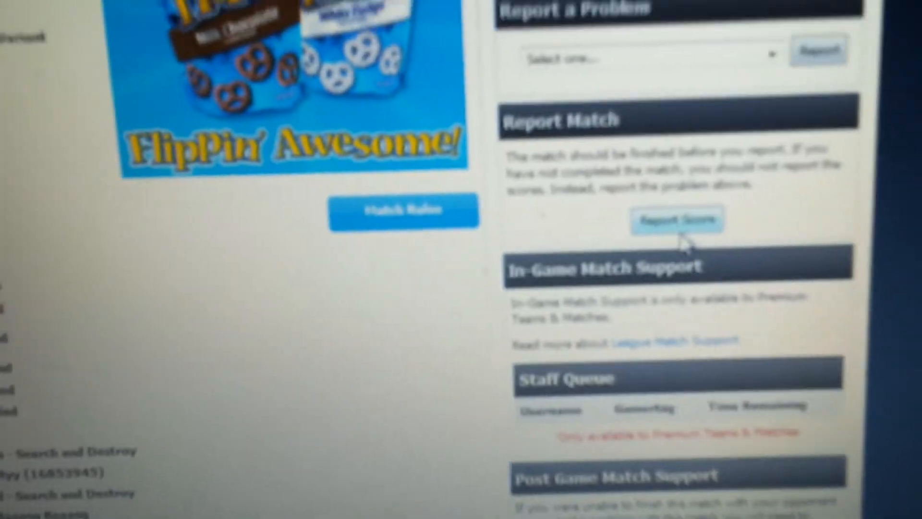